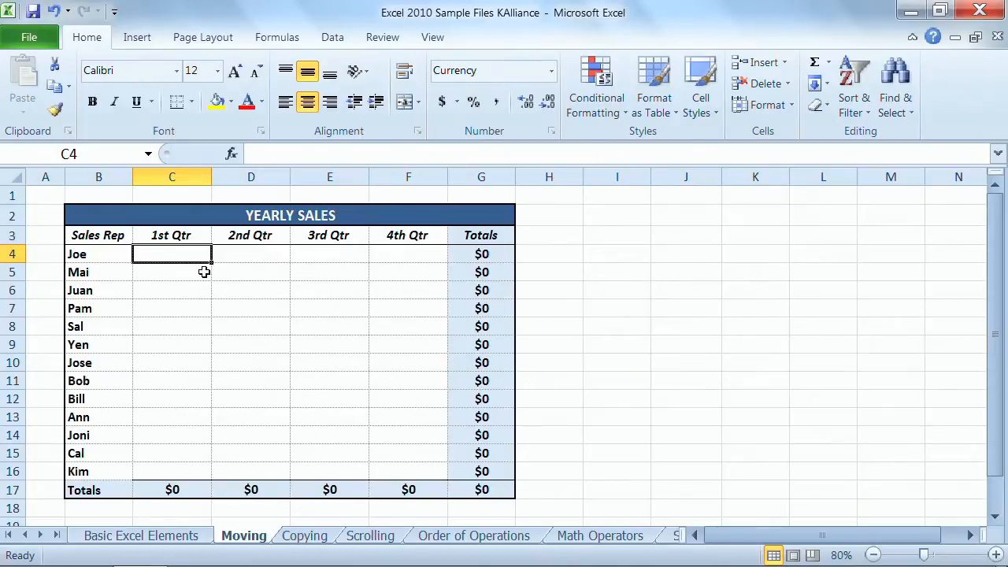
mouse_move(164, 255)
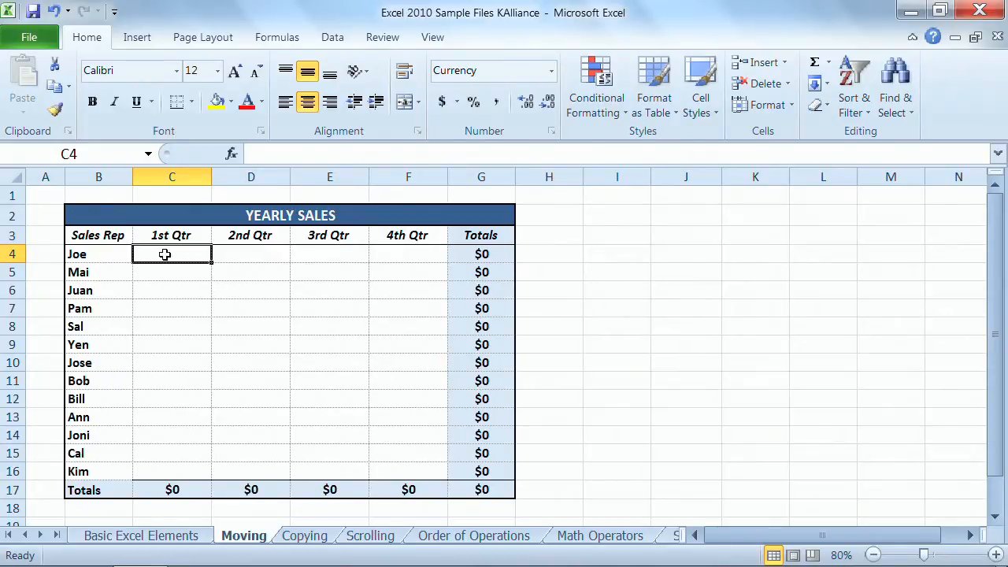
mouse_move(53, 271)
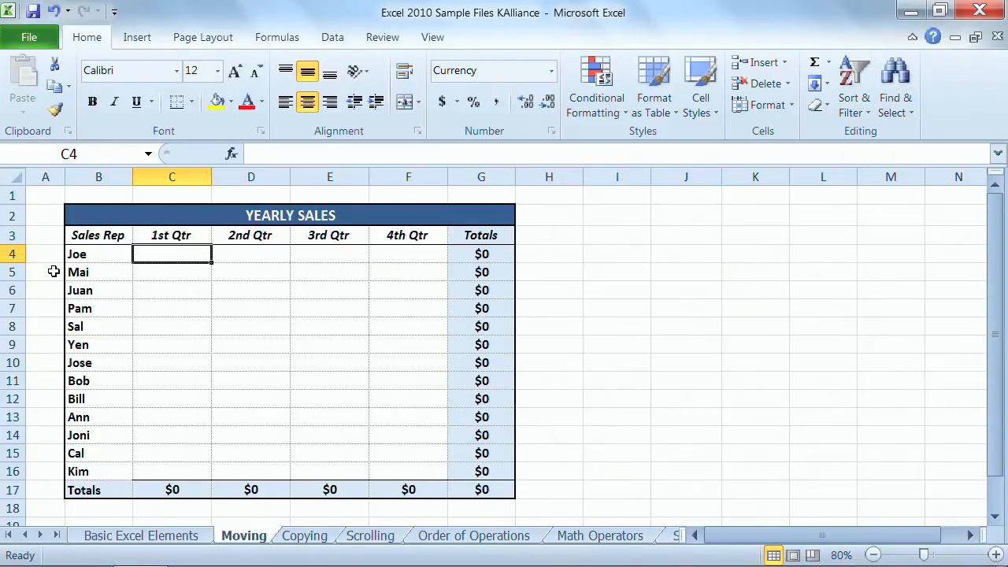
mouse_move(441, 361)
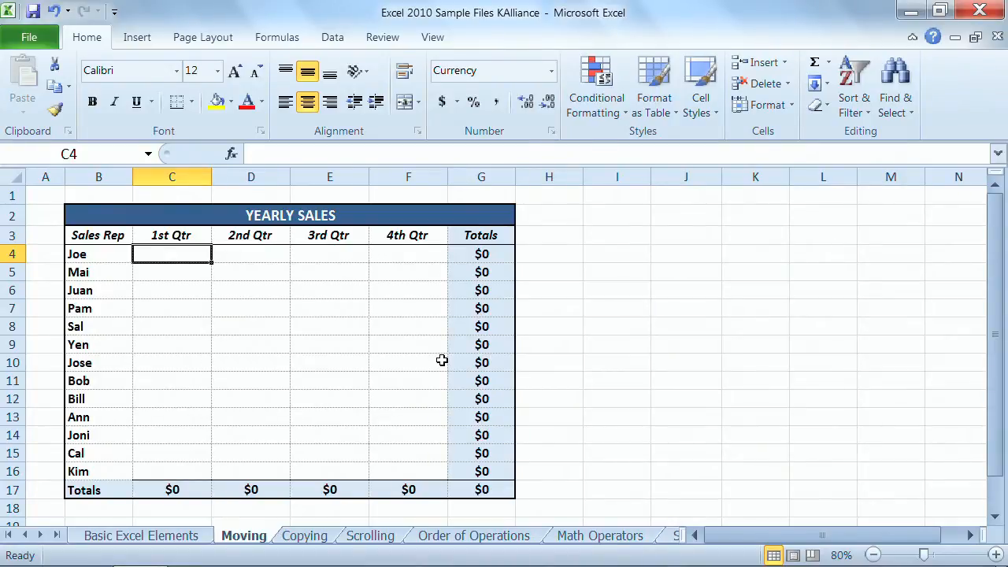
Enter Joe's quarterly figures $67, $96, $74 and $38, totalling $275.
text(67)
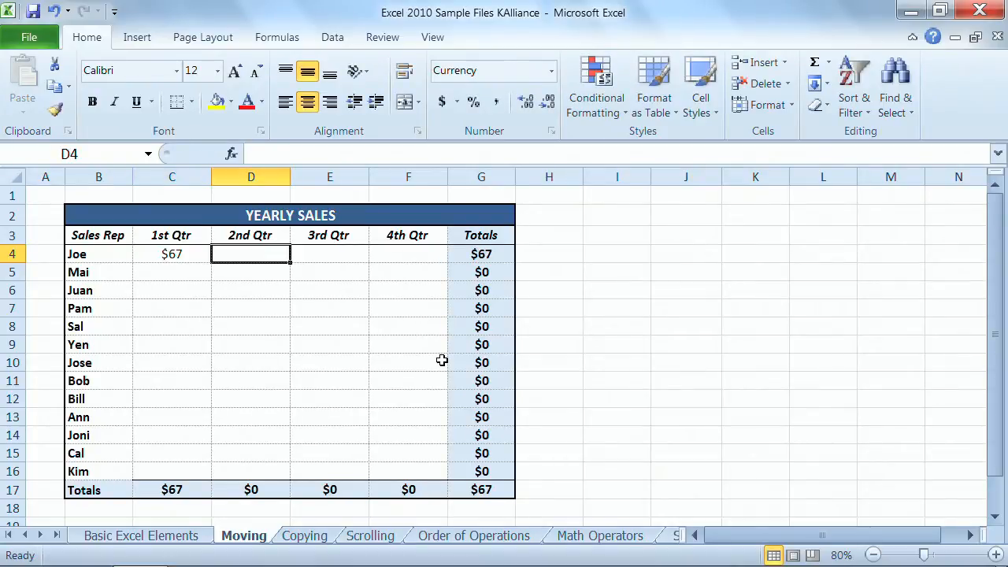
text(96)
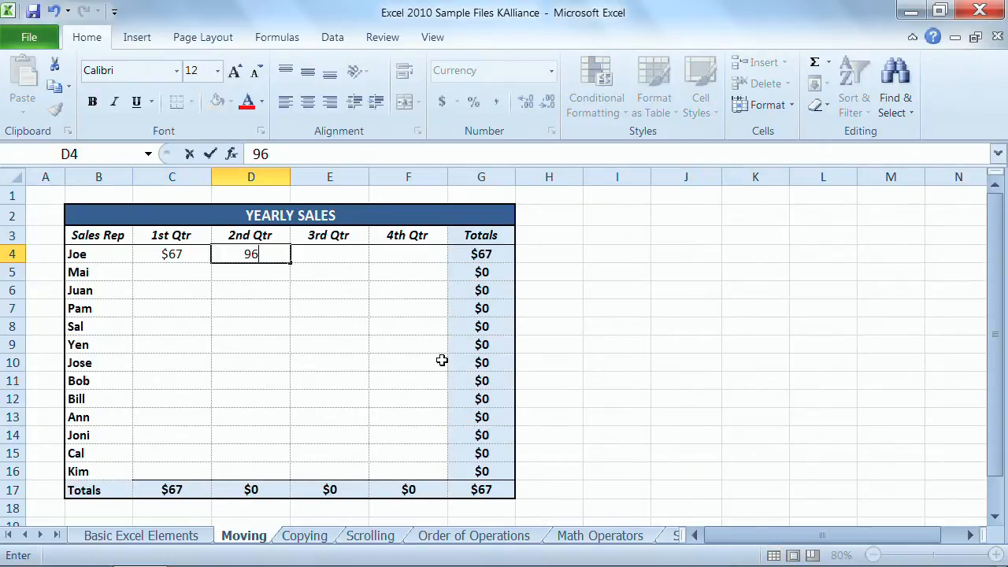
text(74)
click(408, 254)
text(3)
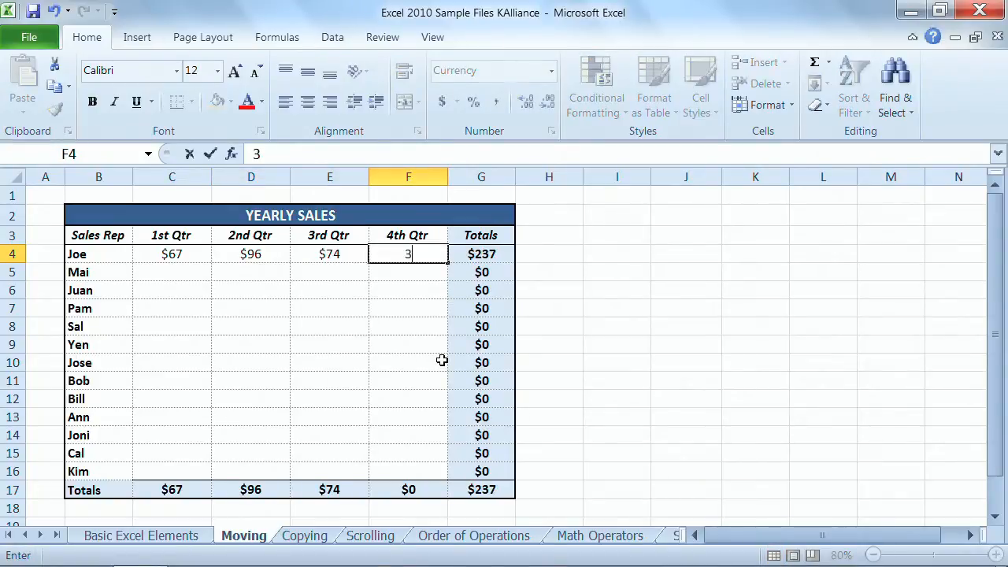
text(8)
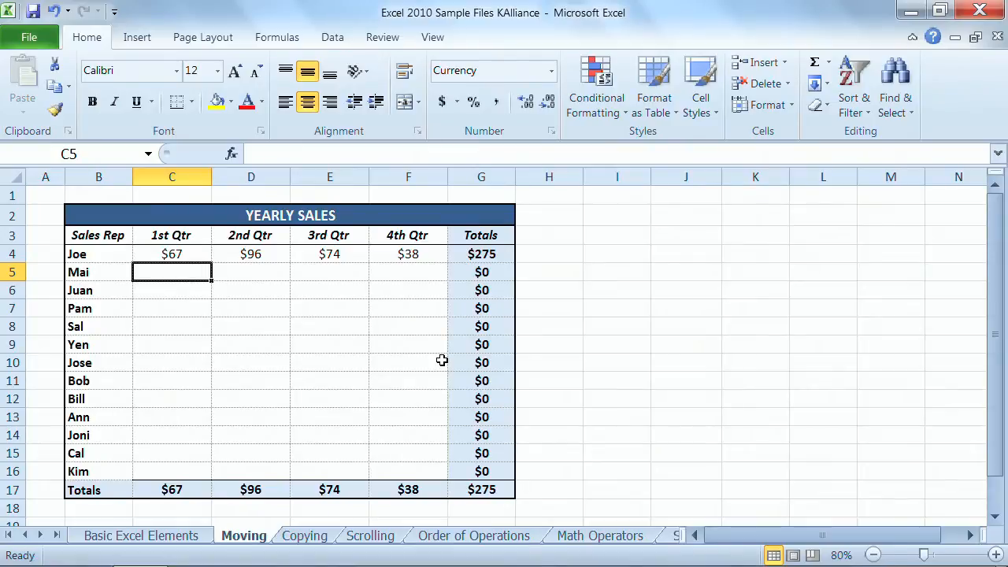
Enter Mai's quarterly figures $98, $76, $48 and $53, totalling $275.
text(9865)
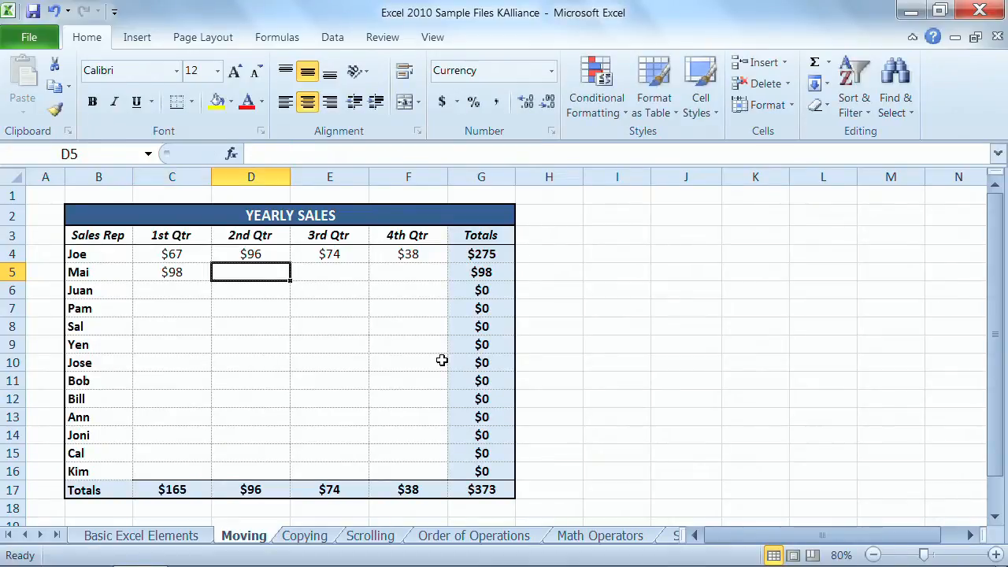
text(76)
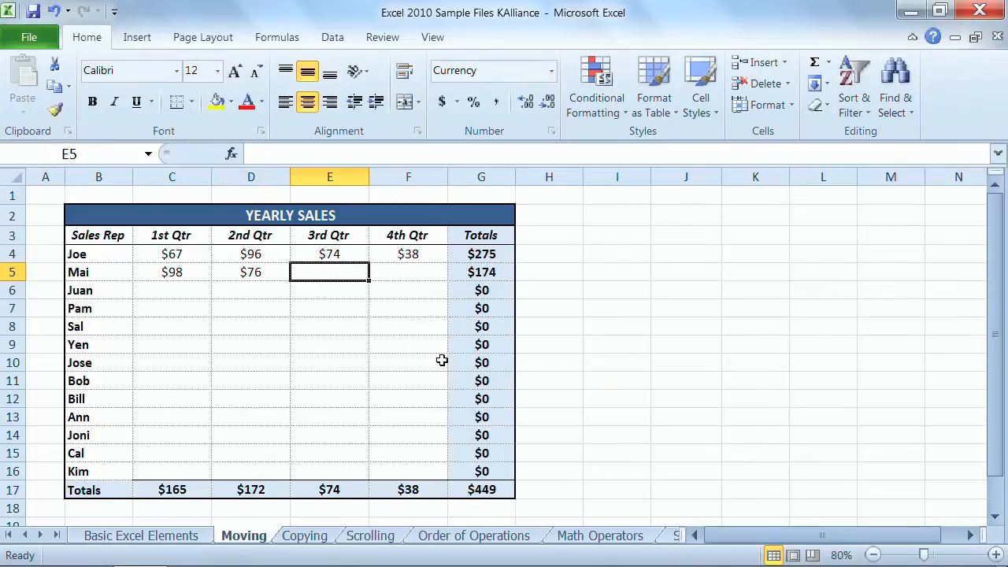
text(48)
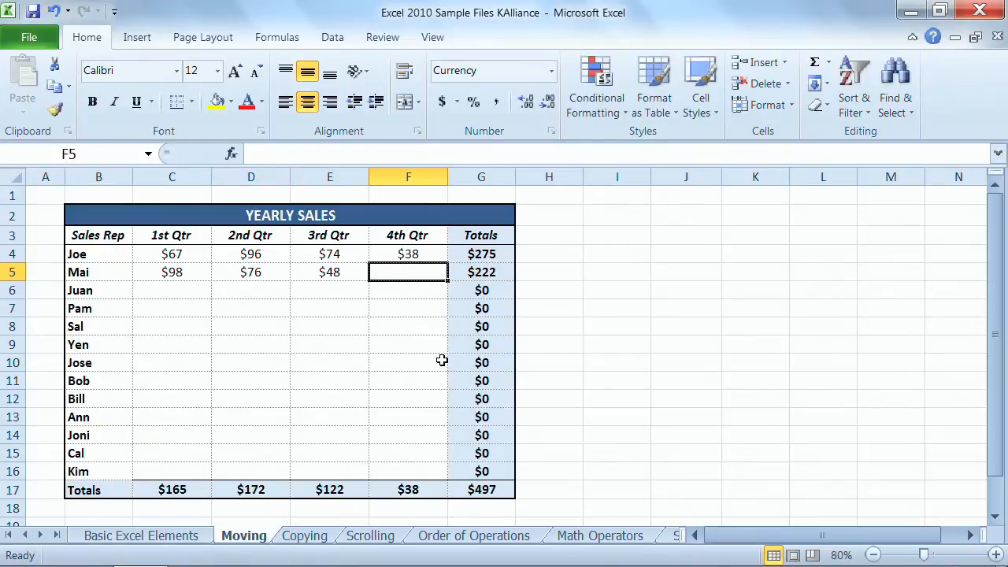
text(53)
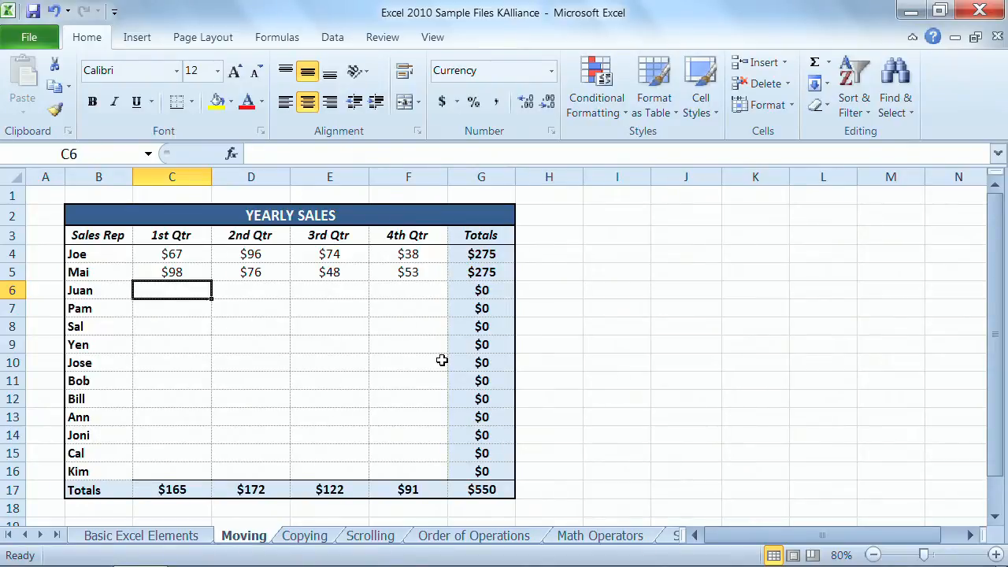
Enter Juan's quarters $68, $89, $78, $57, correcting his mistyped 2nd Qtr figure.
text(68)
click(250, 290)
text($96)
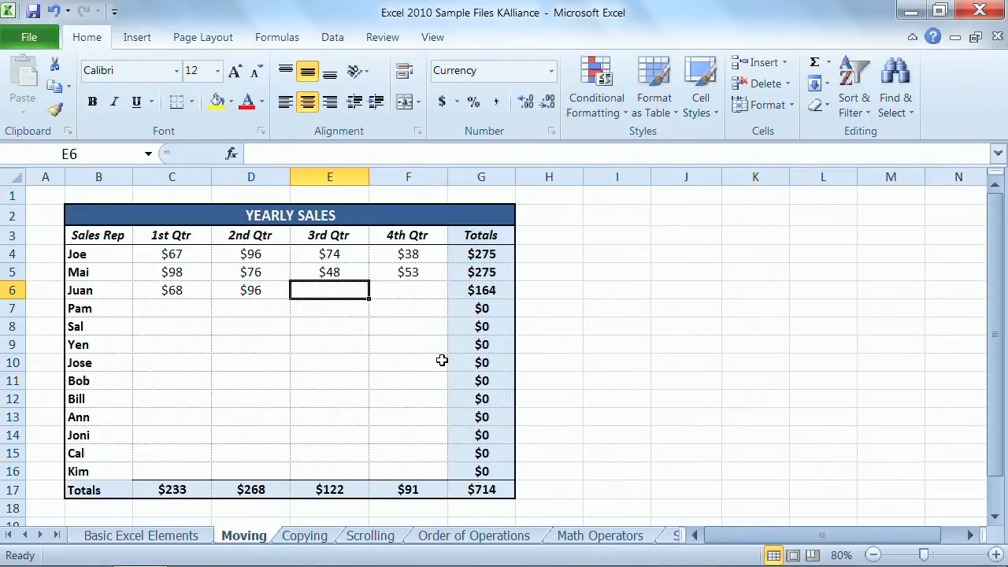
click(250, 289)
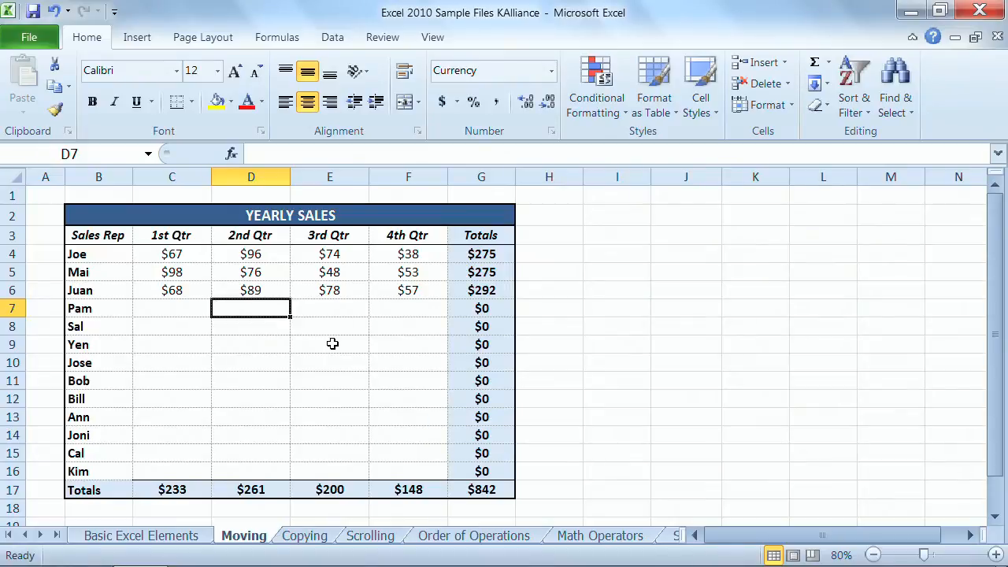
mouse_move(203, 307)
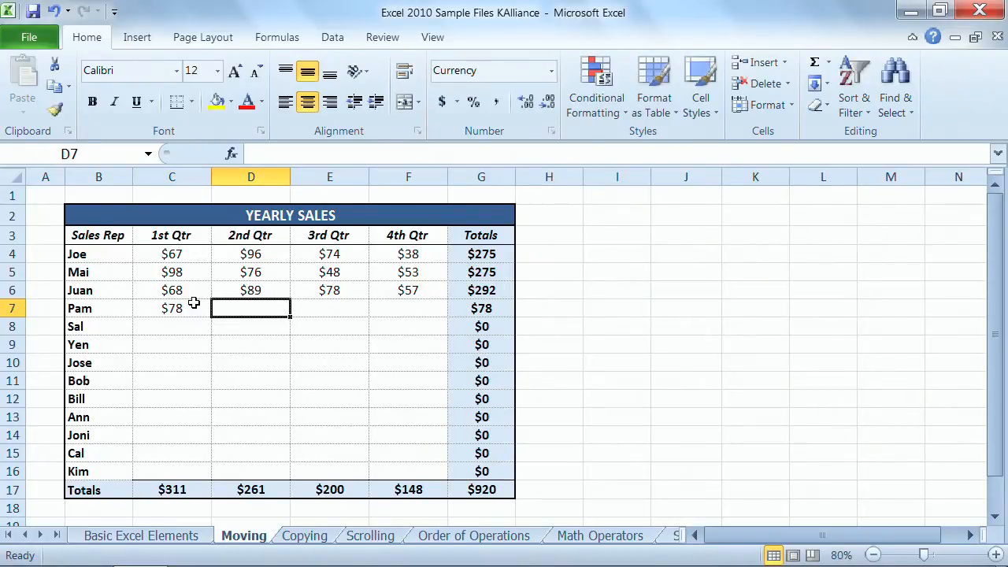
text(678)
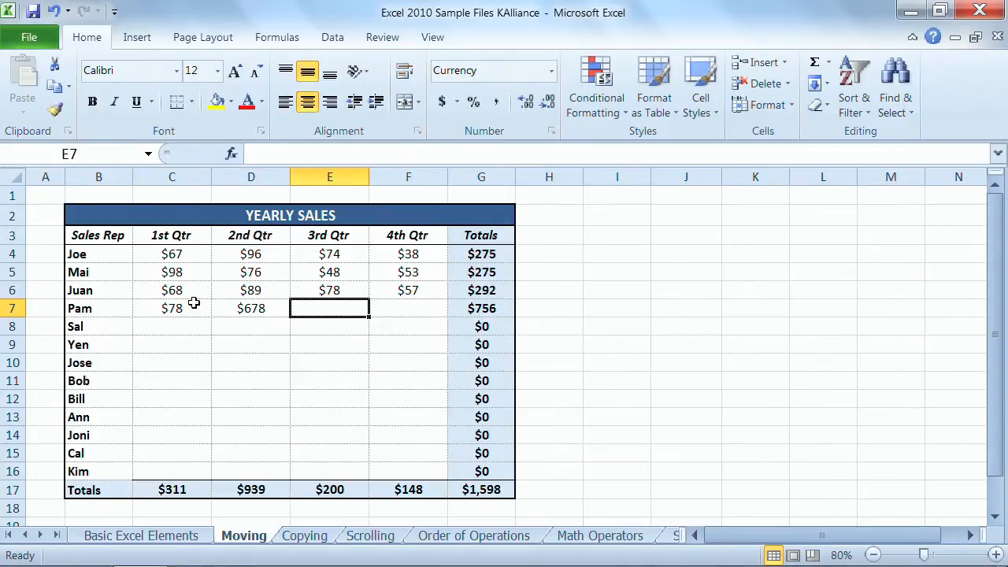
Correct Pam's 2nd Qtr so her row reads $78, $87, $95, $46, then move to Sal's row.
click(250, 307)
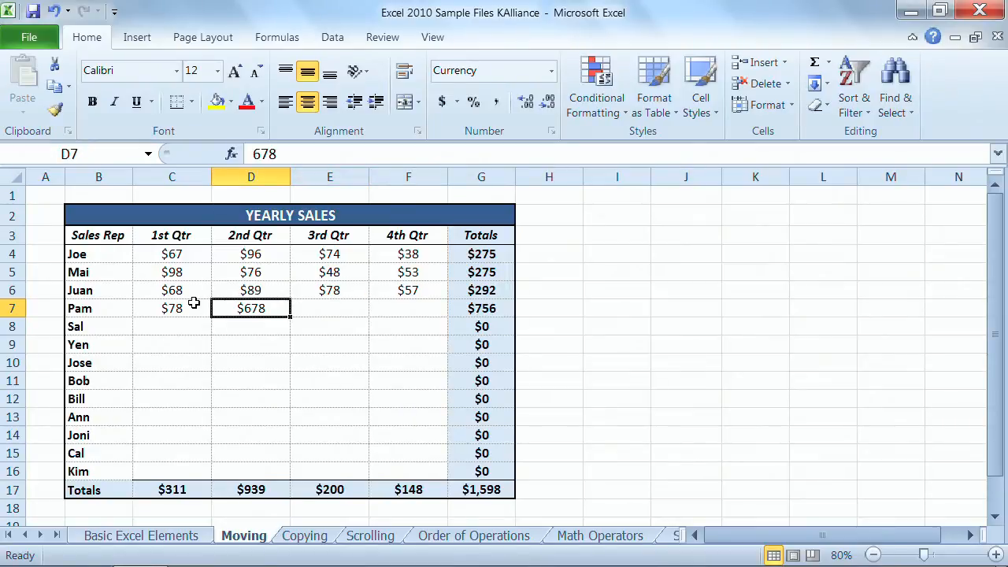
text(95)
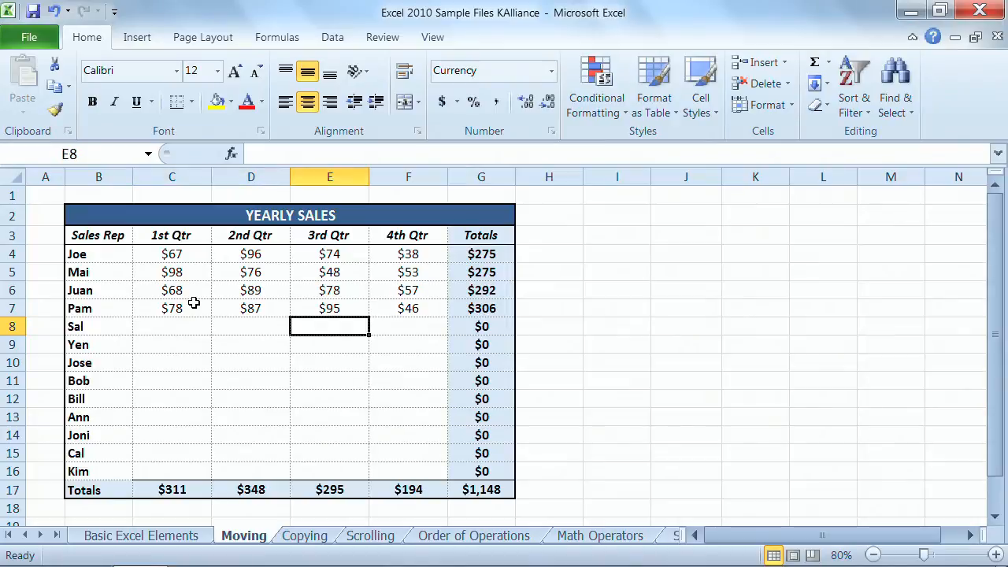
click(408, 326)
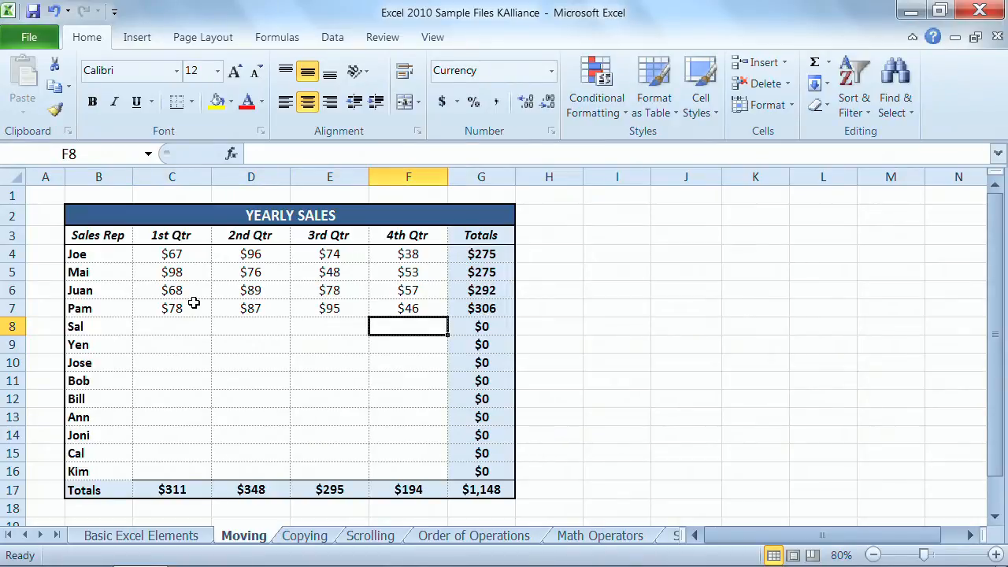
click(171, 326)
text($45)
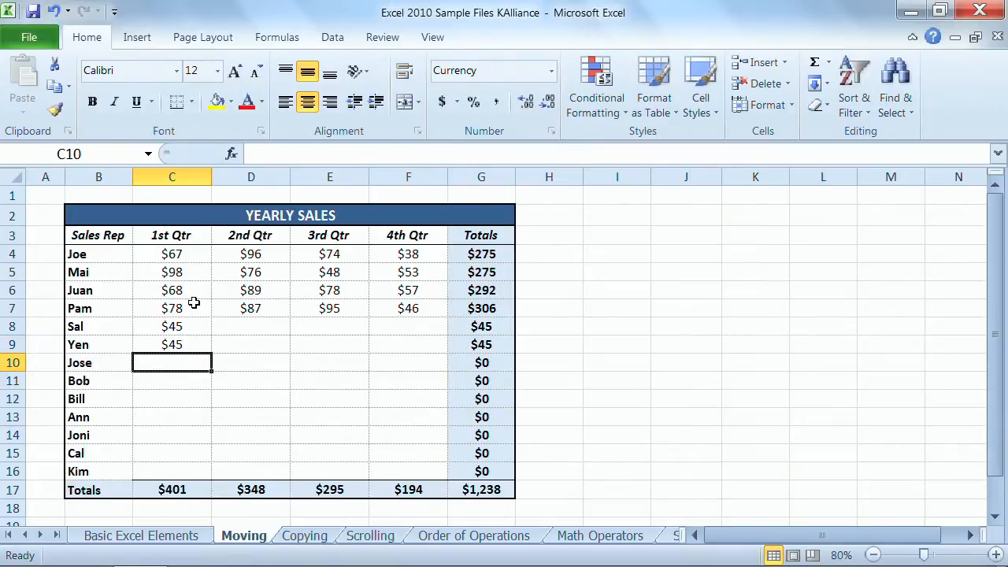
Enter the remaining 1st Qtr amounts down to Kim so the quarter totals $695.
text(7)
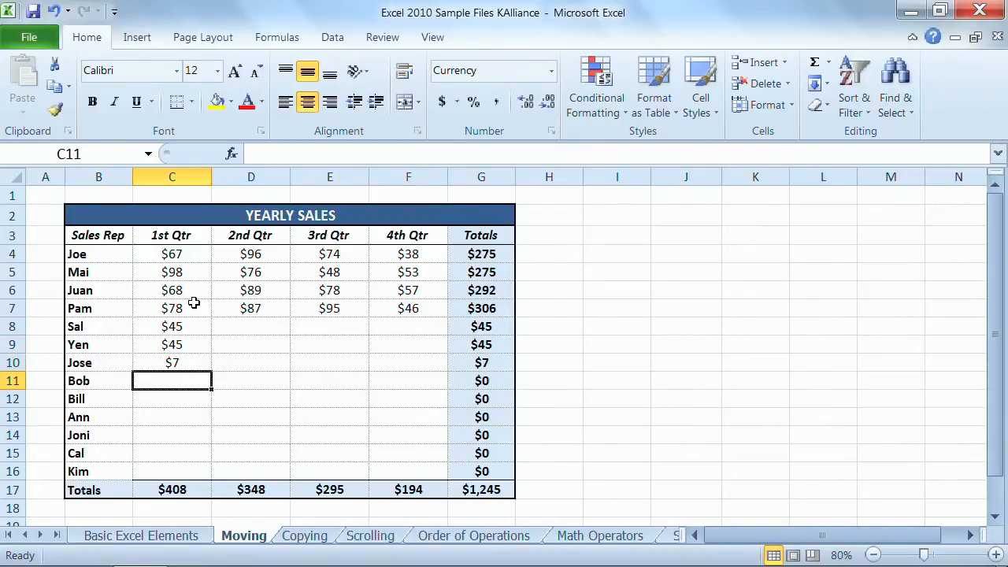
text(26)
text($37)
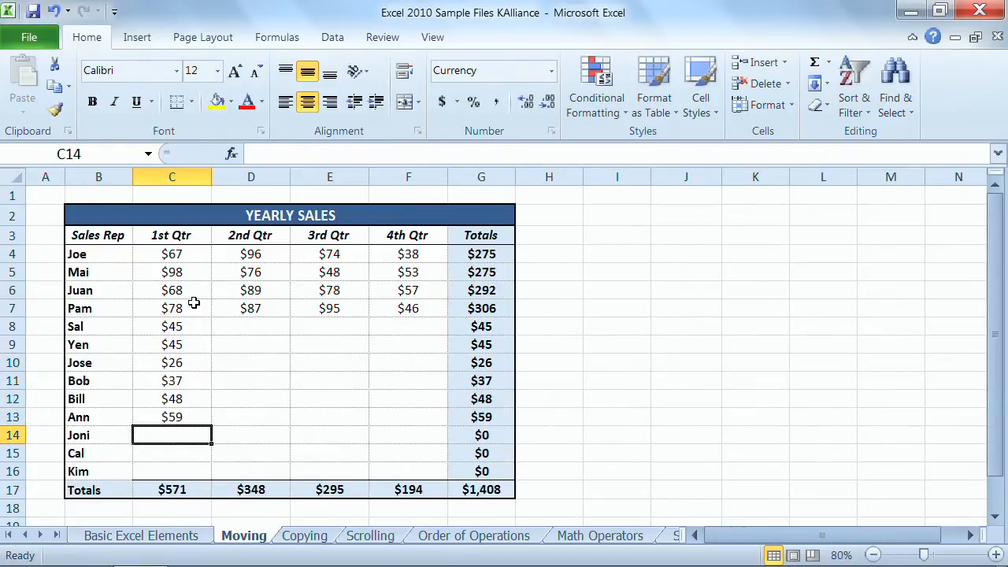
text(5)
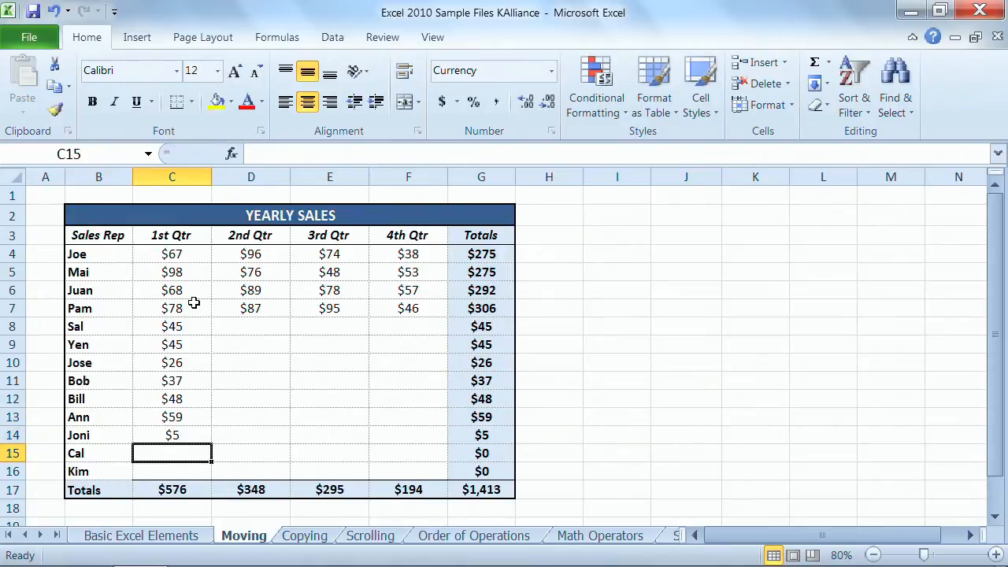
text(27)
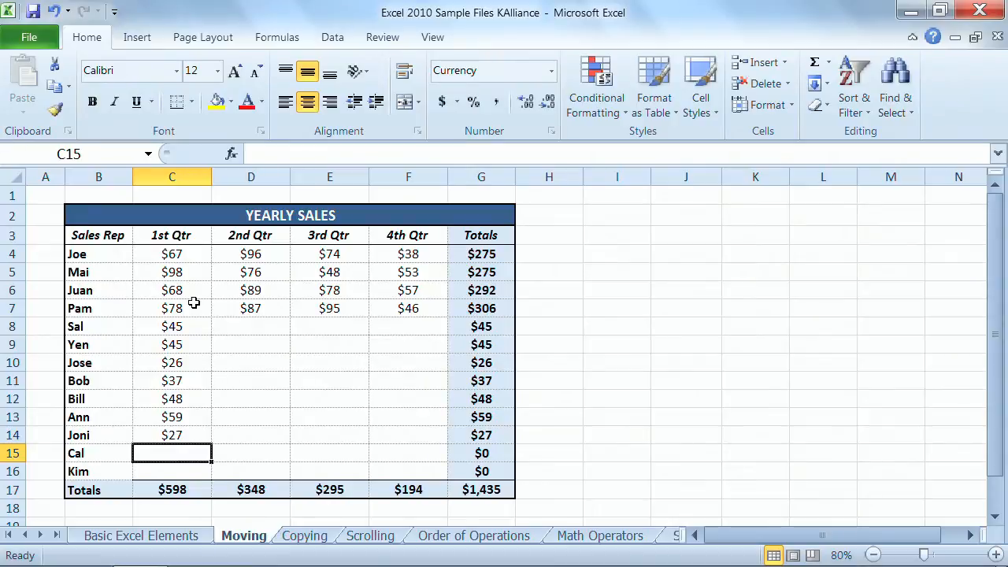
text(6)
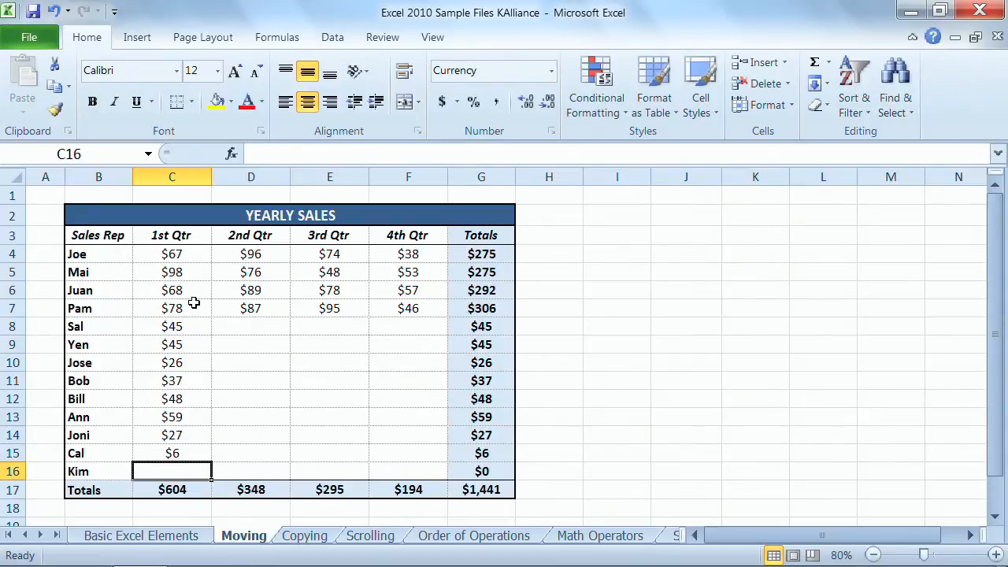
text(5)
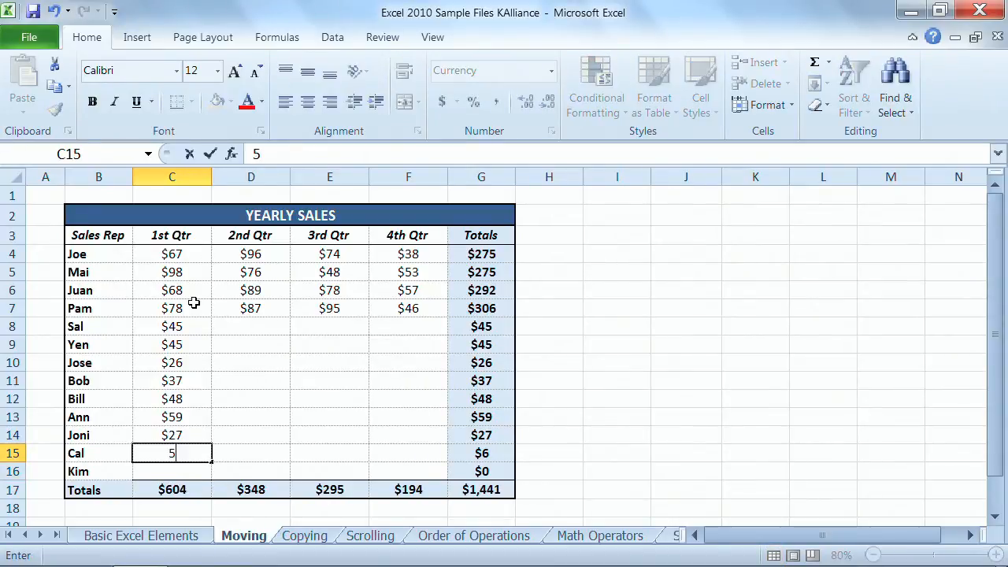
text(9)
click(172, 471)
text($38)
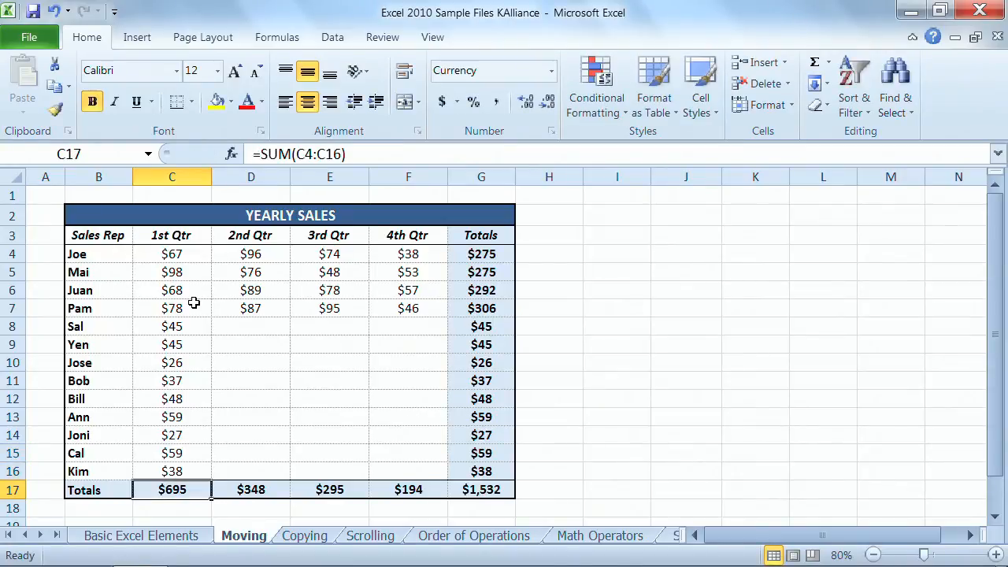
mouse_move(264, 324)
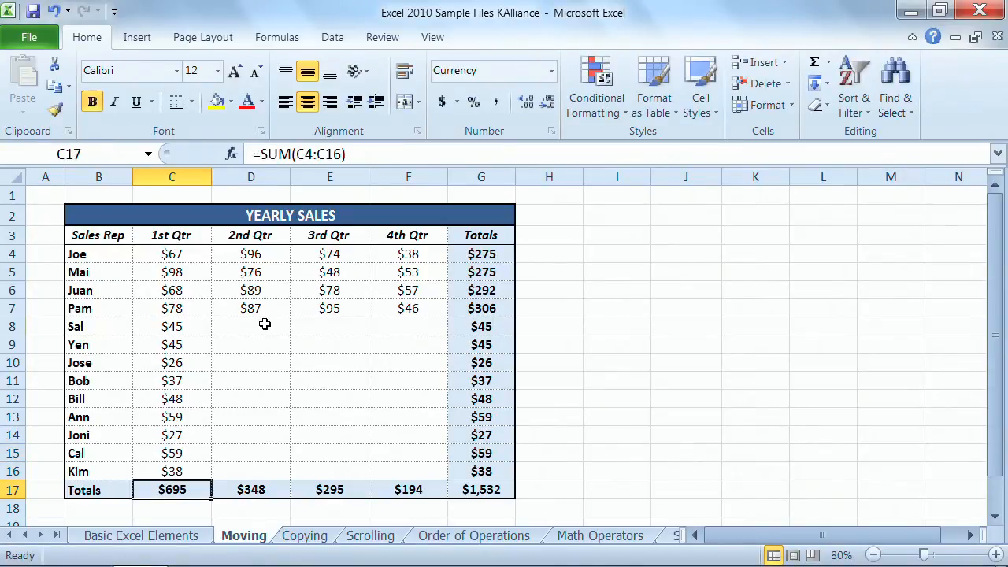
Select D8:F16 and move the active cell around inside it without losing the selection.
drag(251, 326, 408, 453)
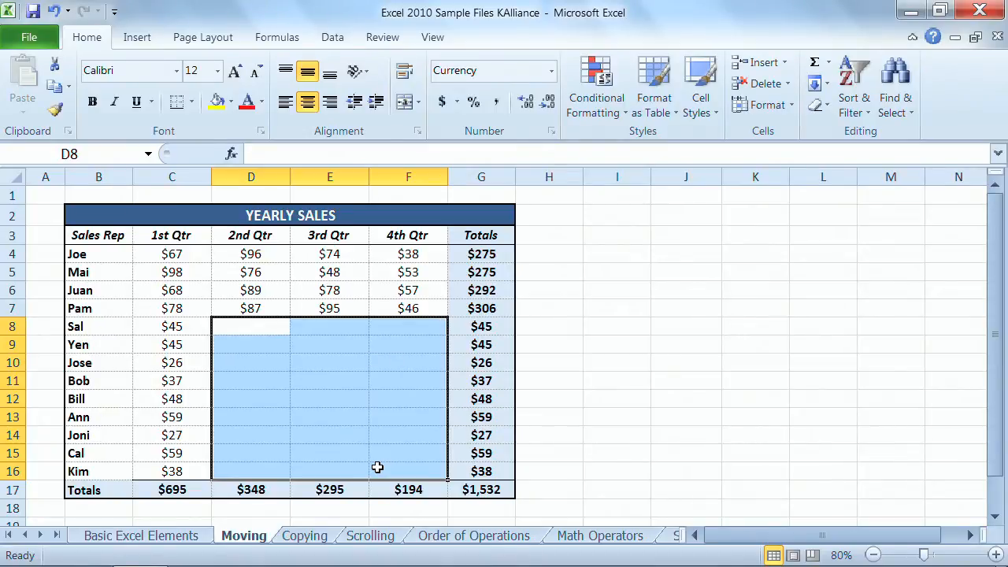
click(250, 362)
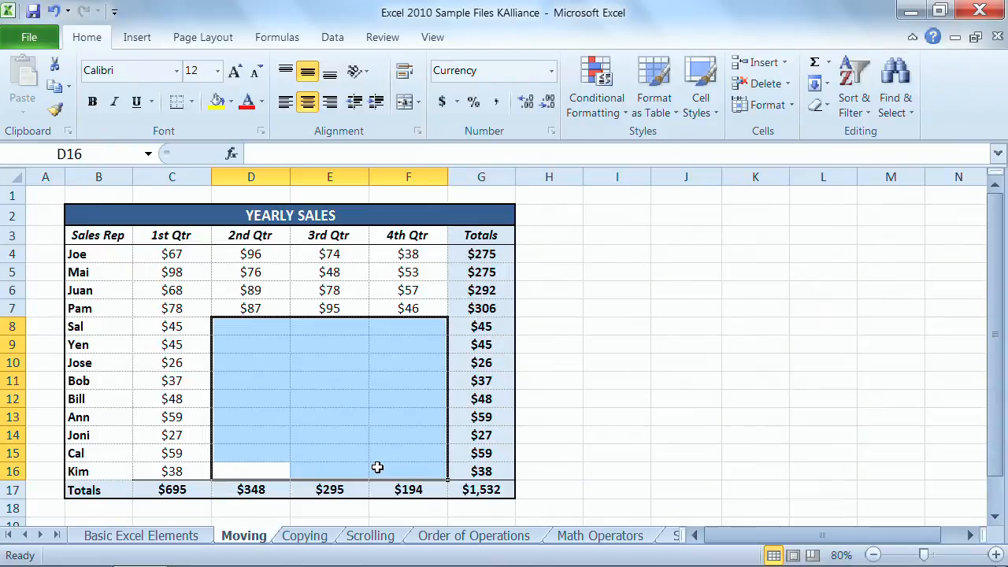
click(329, 362)
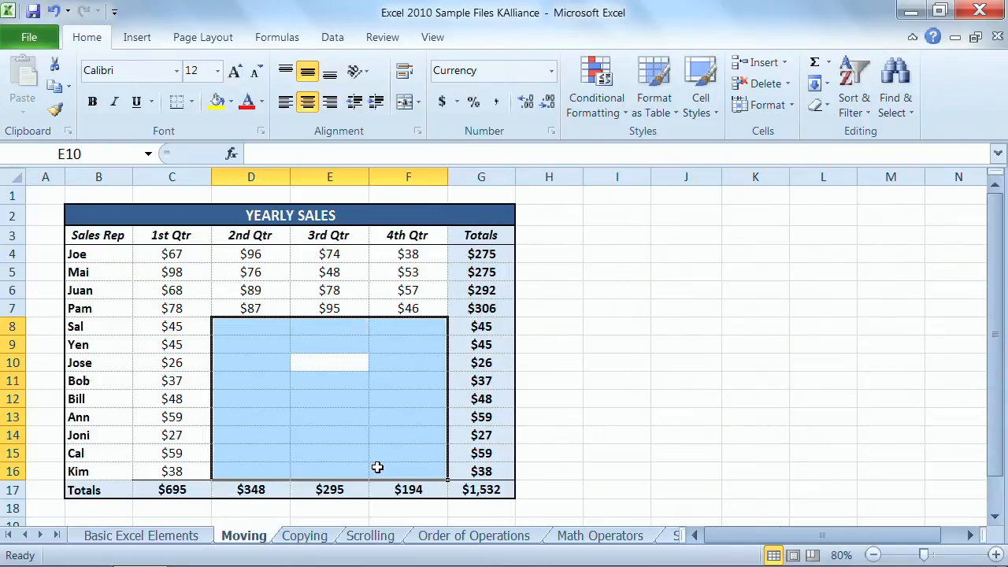
click(329, 435)
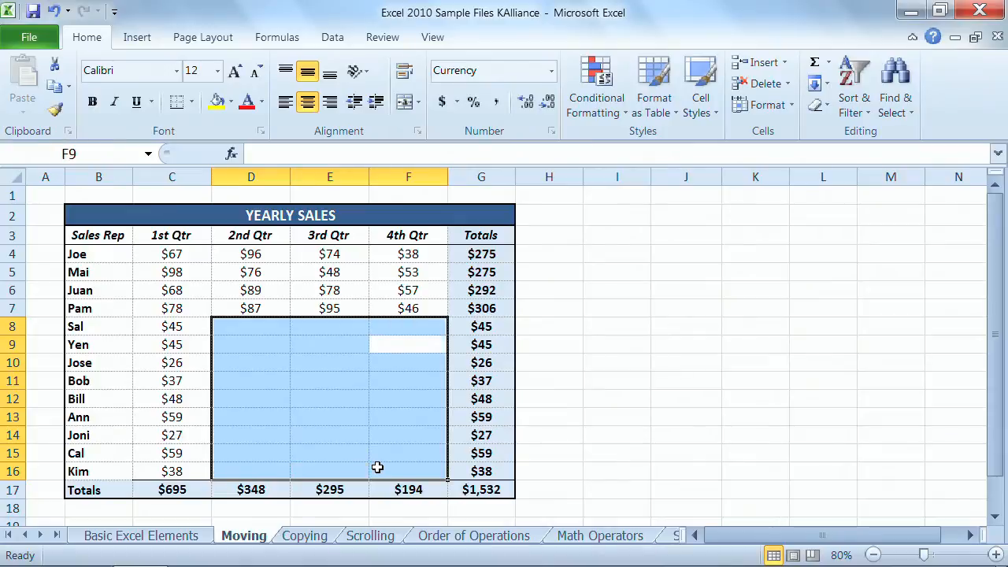
click(407, 434)
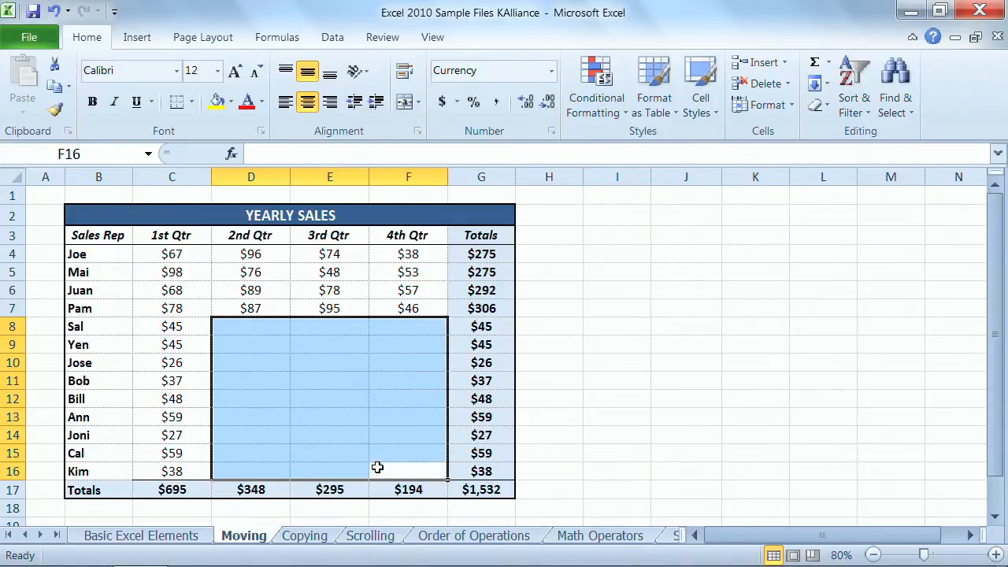
click(250, 326)
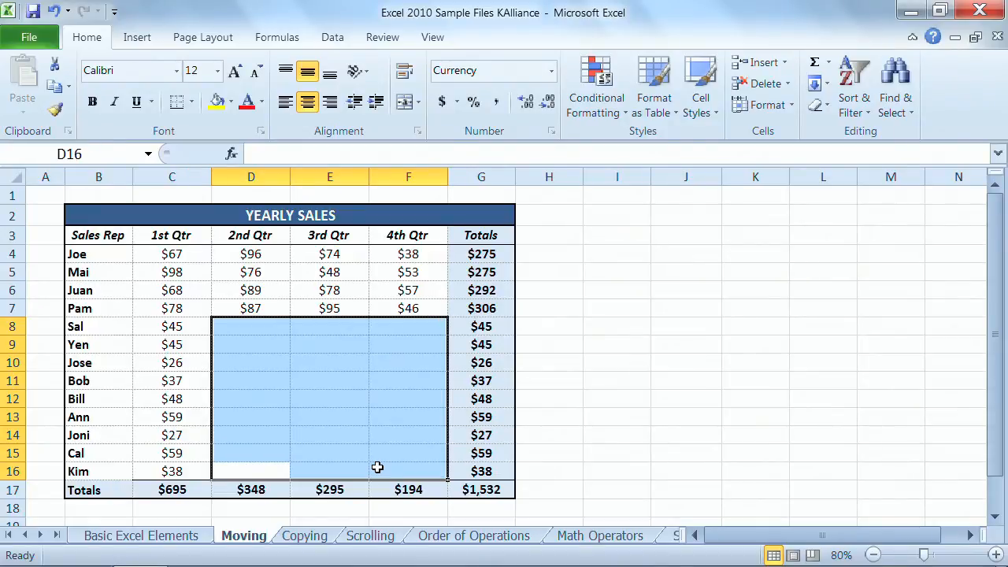
click(329, 326)
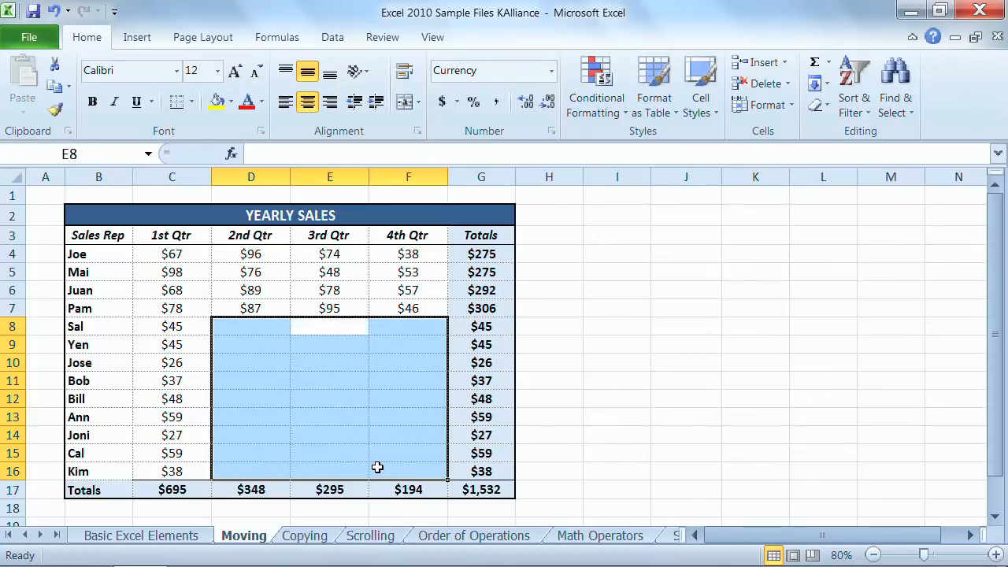
click(329, 435)
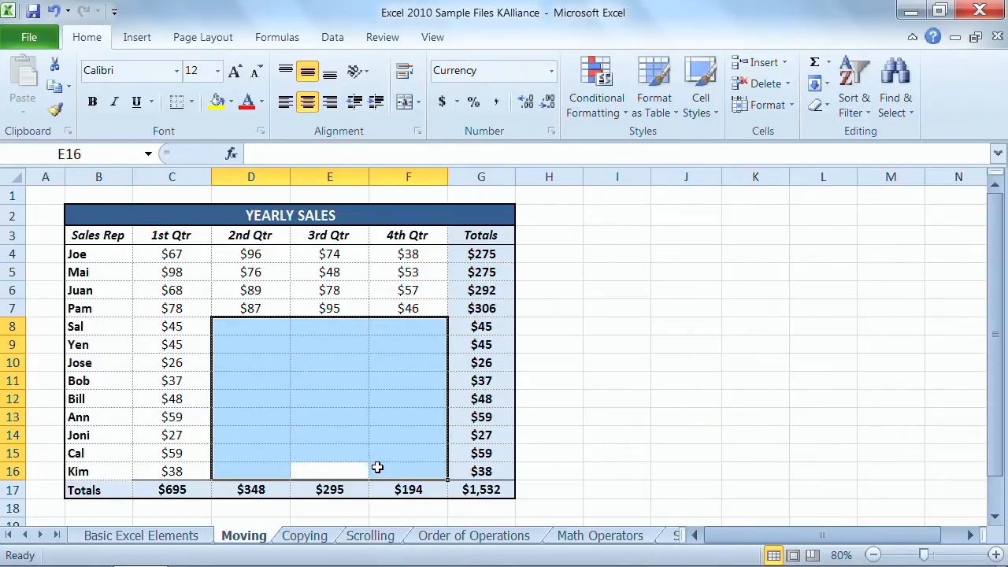
click(408, 326)
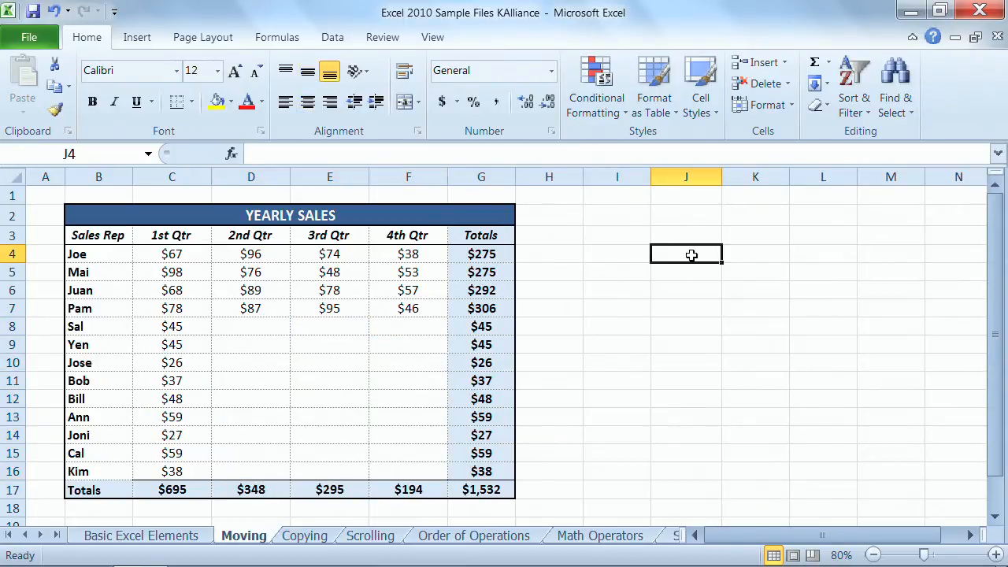
mouse_move(702, 306)
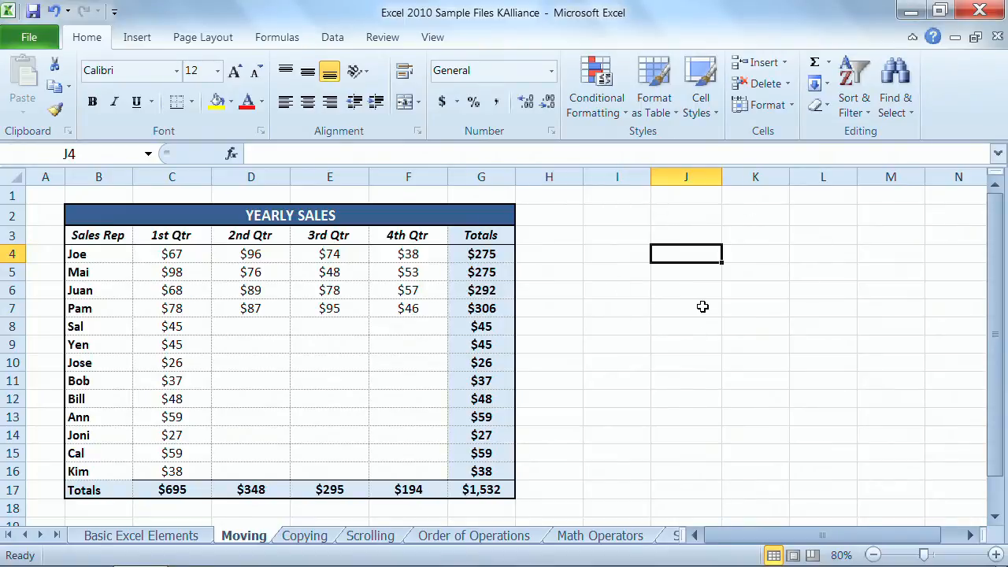
mouse_move(702, 312)
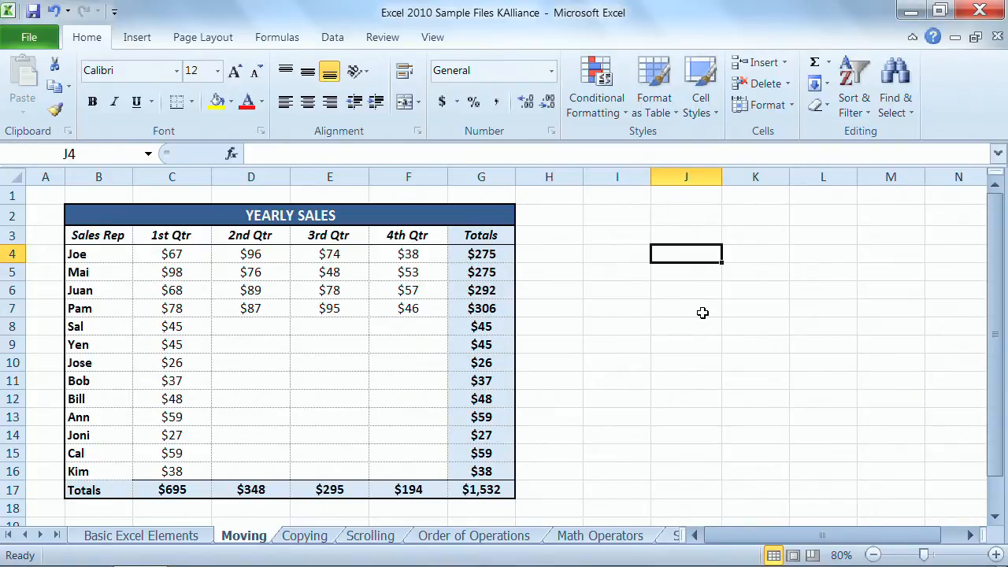
Enter HI in cell J4 and HELLO in cell J7 beside the sales table.
text(HI)
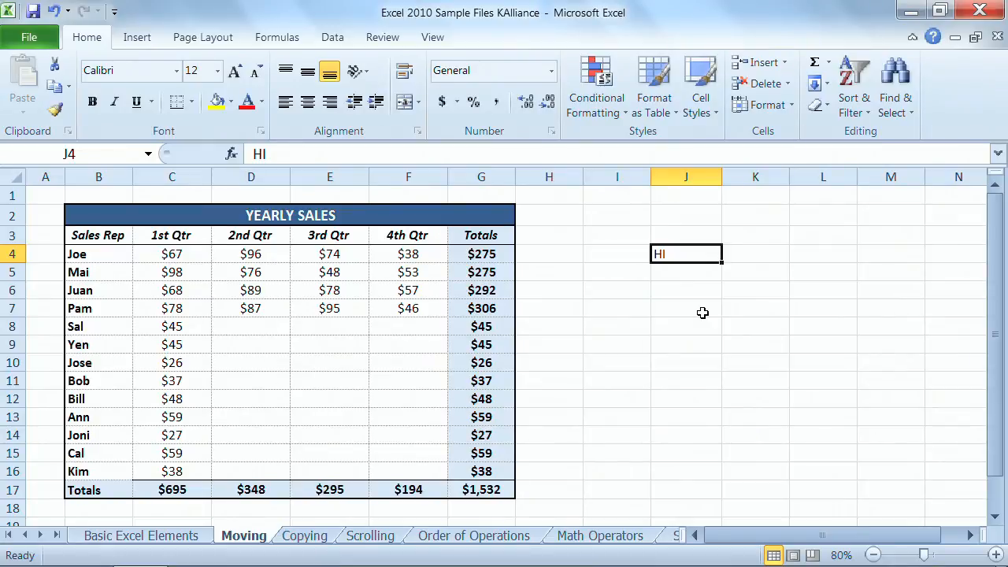
click(687, 307)
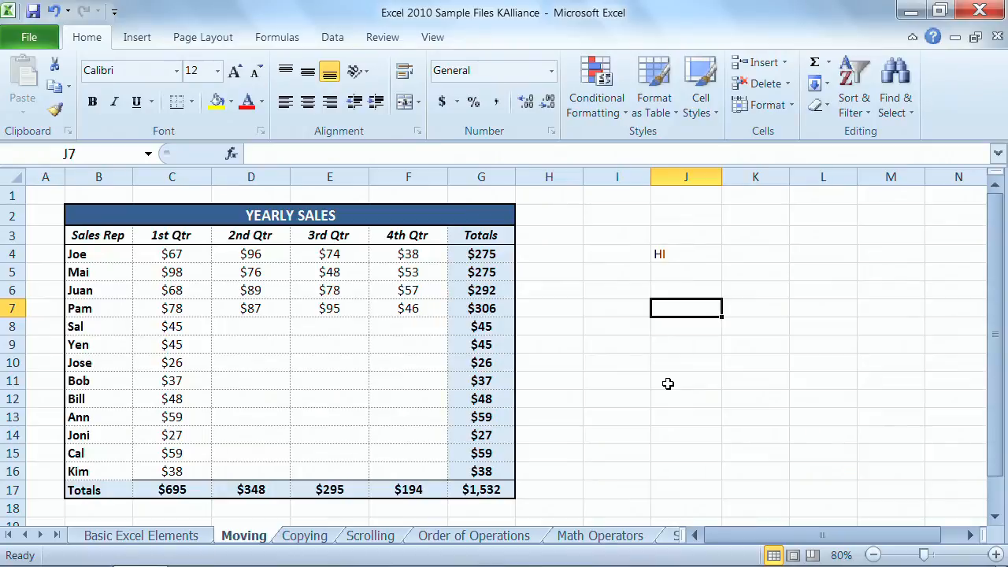
text(HELL)
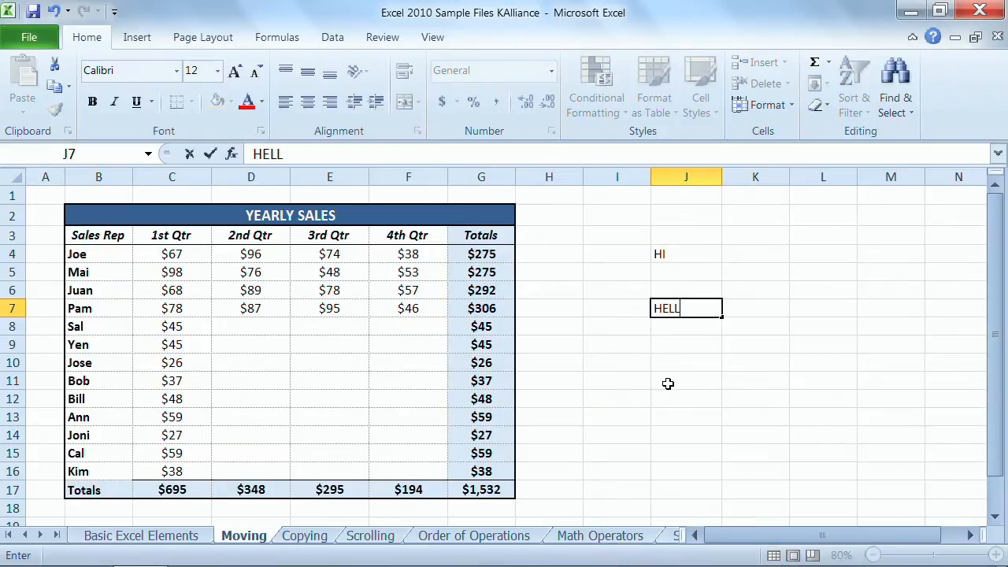
text(O)
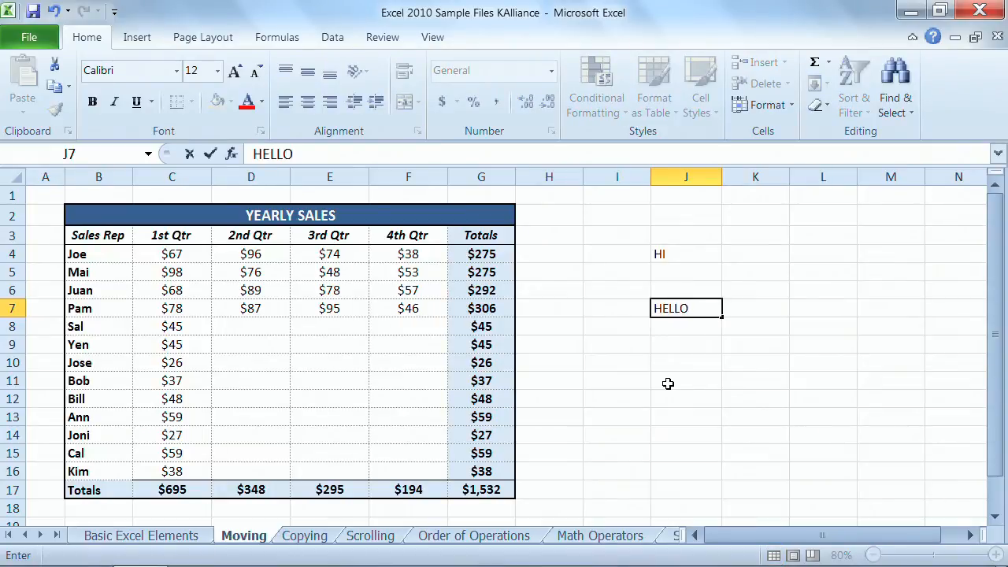